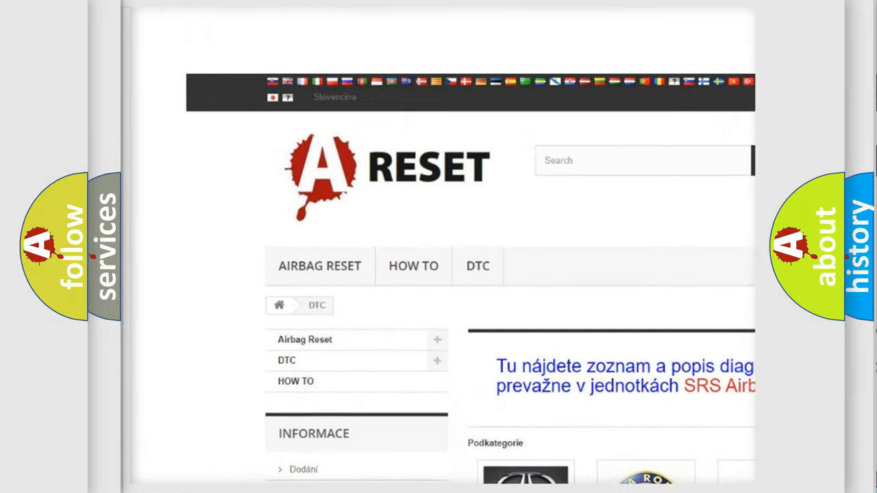
pyautogui.scroll(-3)
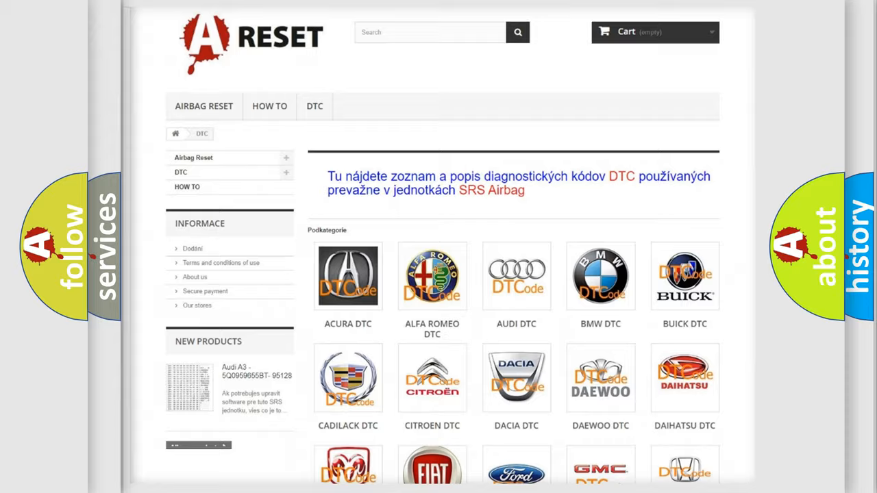
pyautogui.scroll(-3)
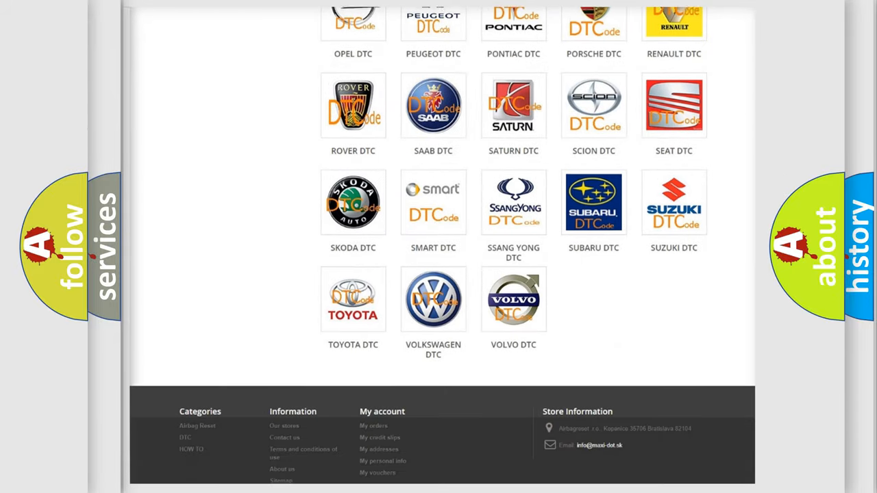
pyautogui.scroll(3)
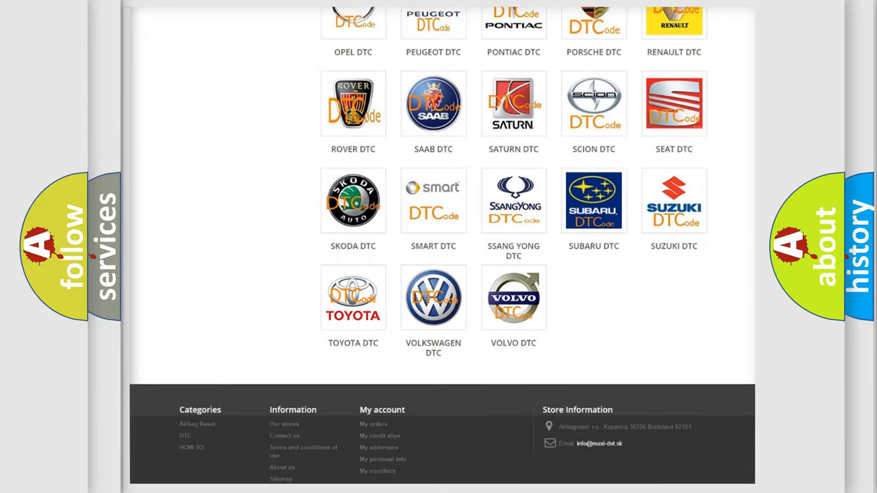